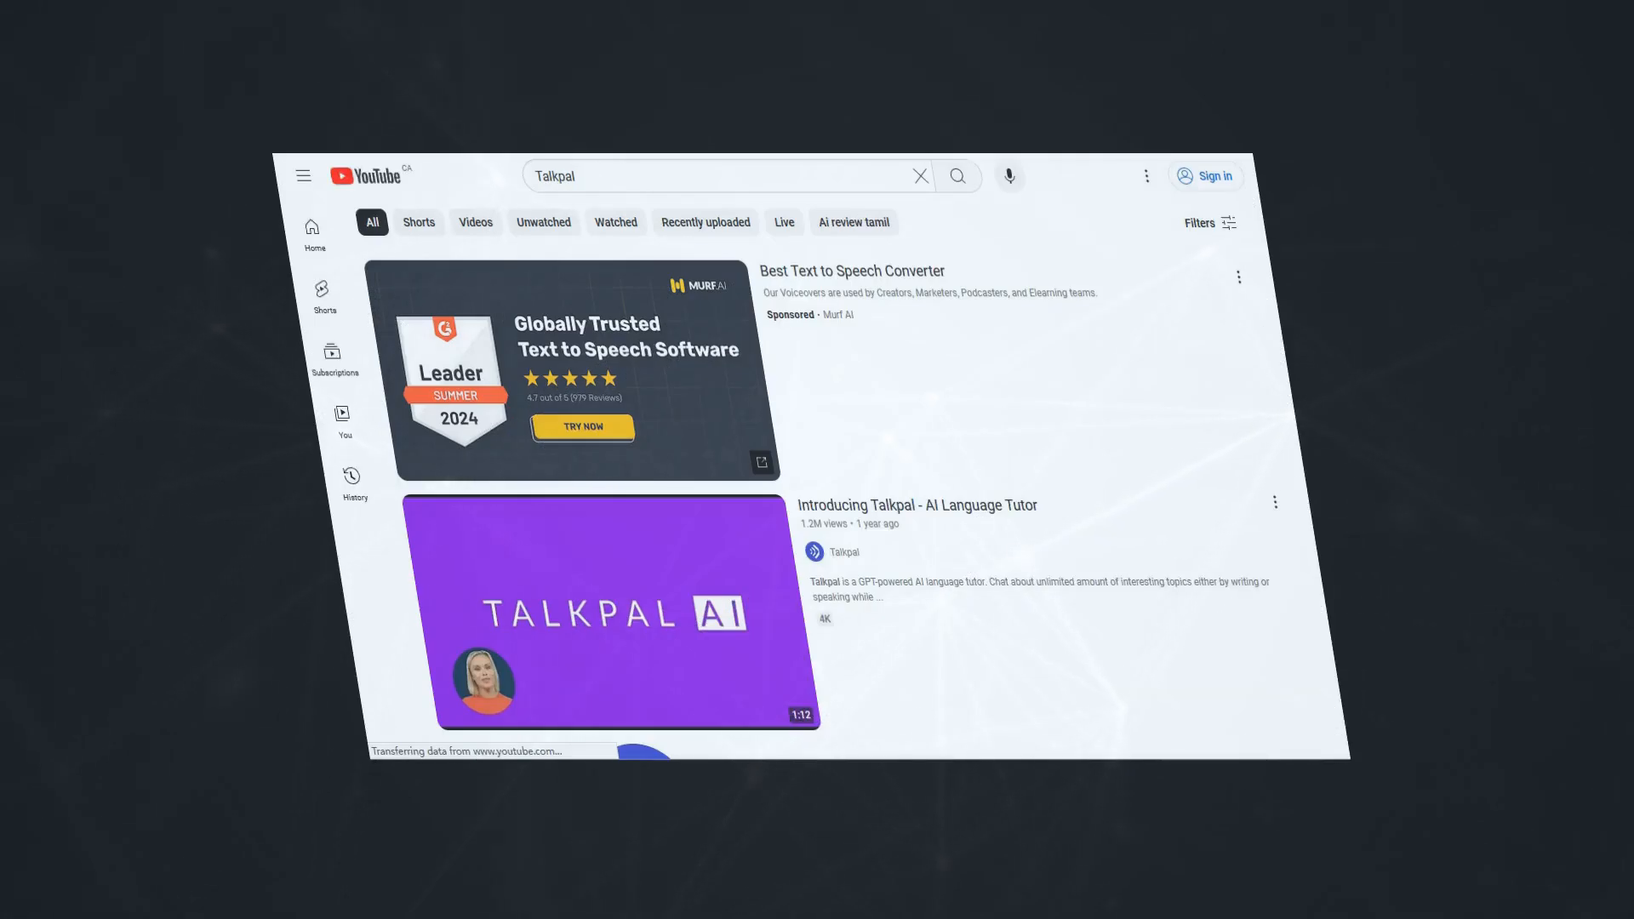
- Select the YouTube search box and scroll through the Talkpal search results
click(718, 175)
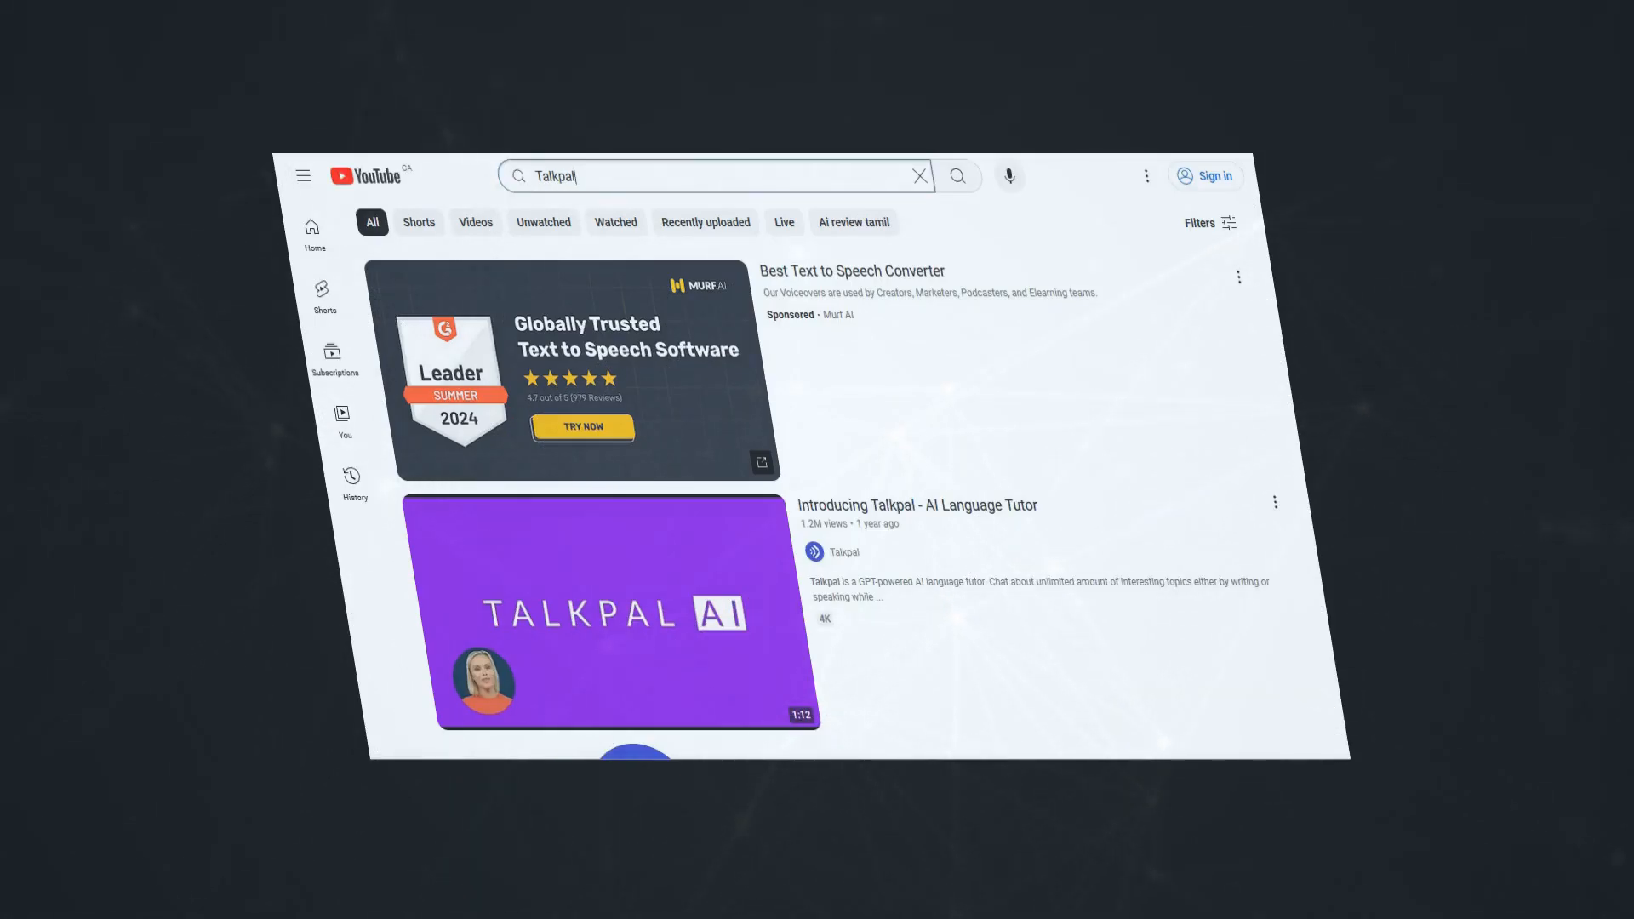
scroll(down, 3)
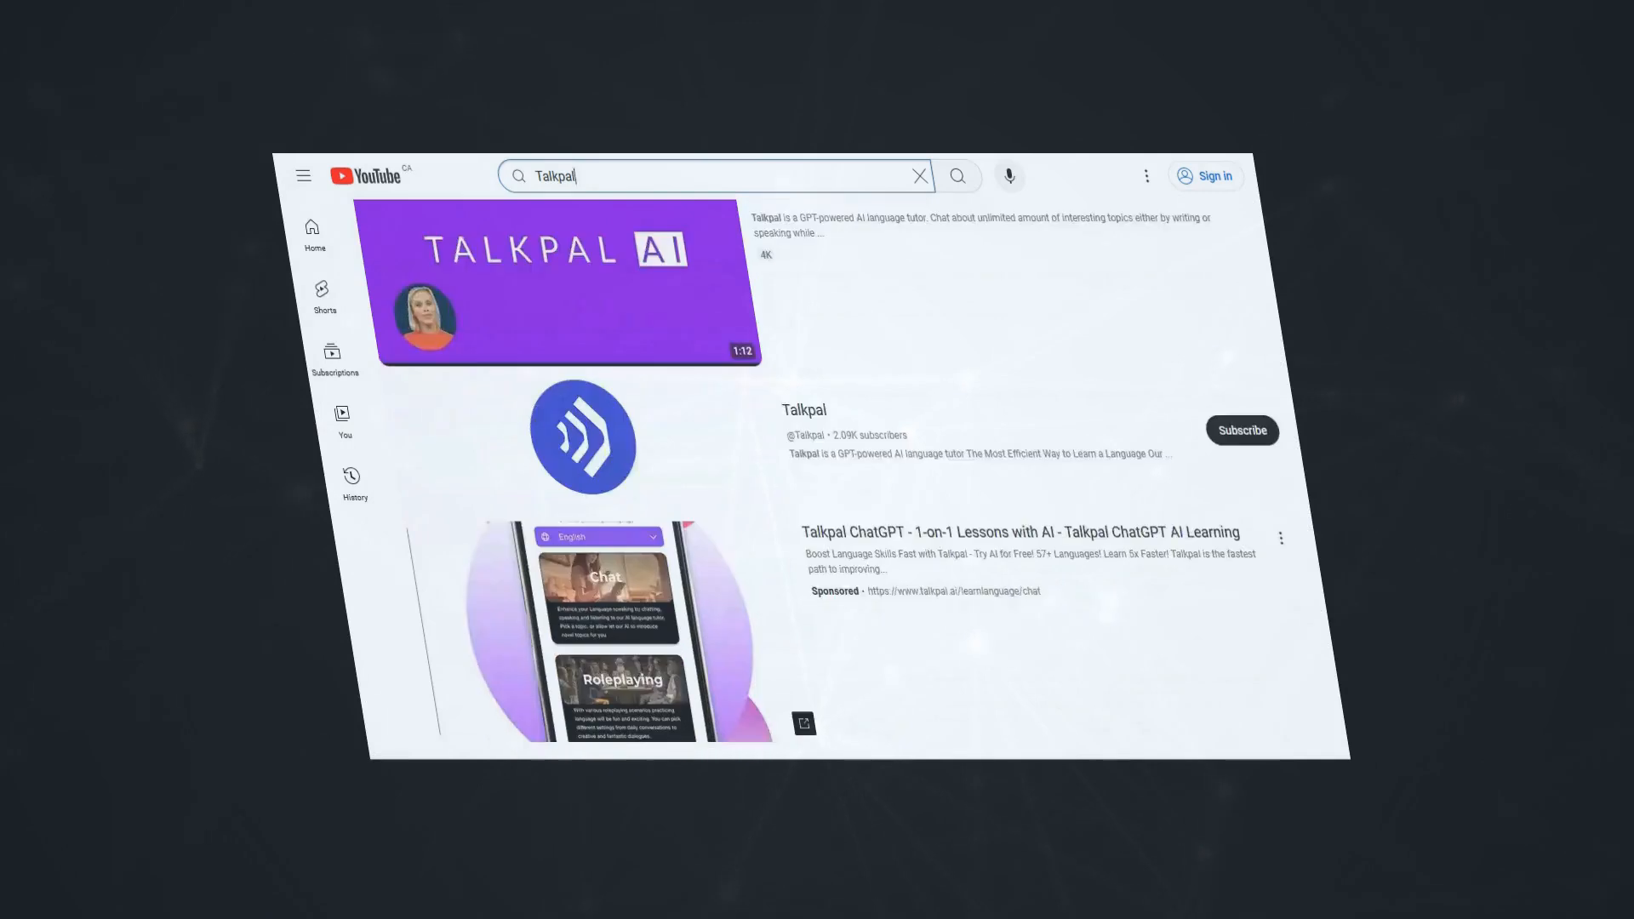
scroll(down, 3)
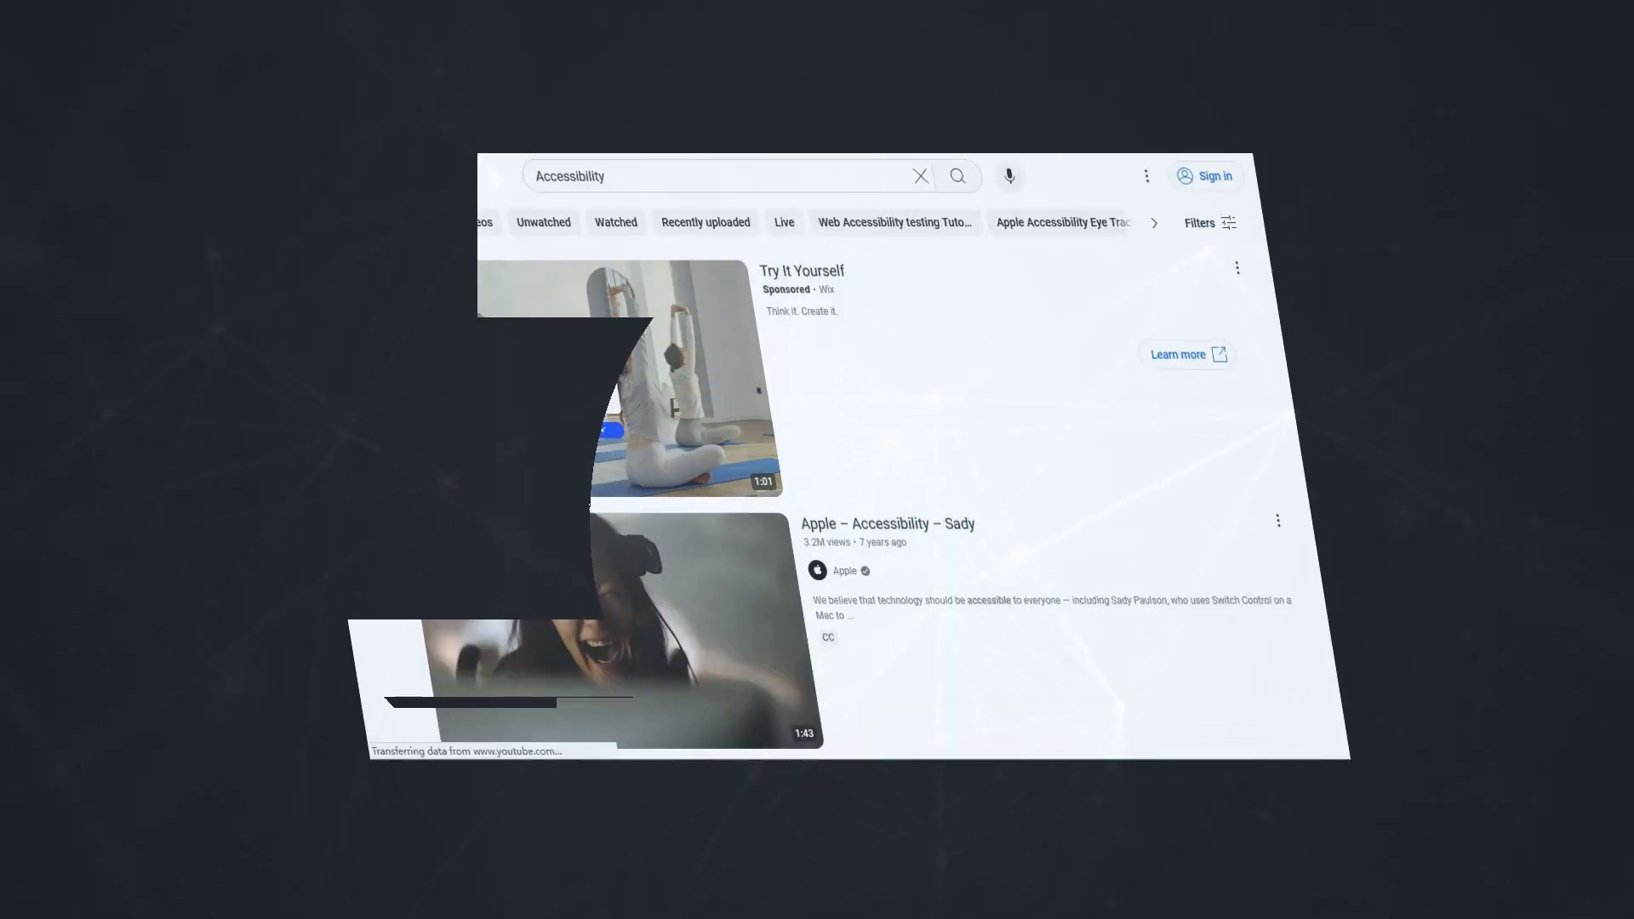
- Search YouTube for 'Accessibility & Convenience' and scroll through the resulting videos
text(& Convenience)
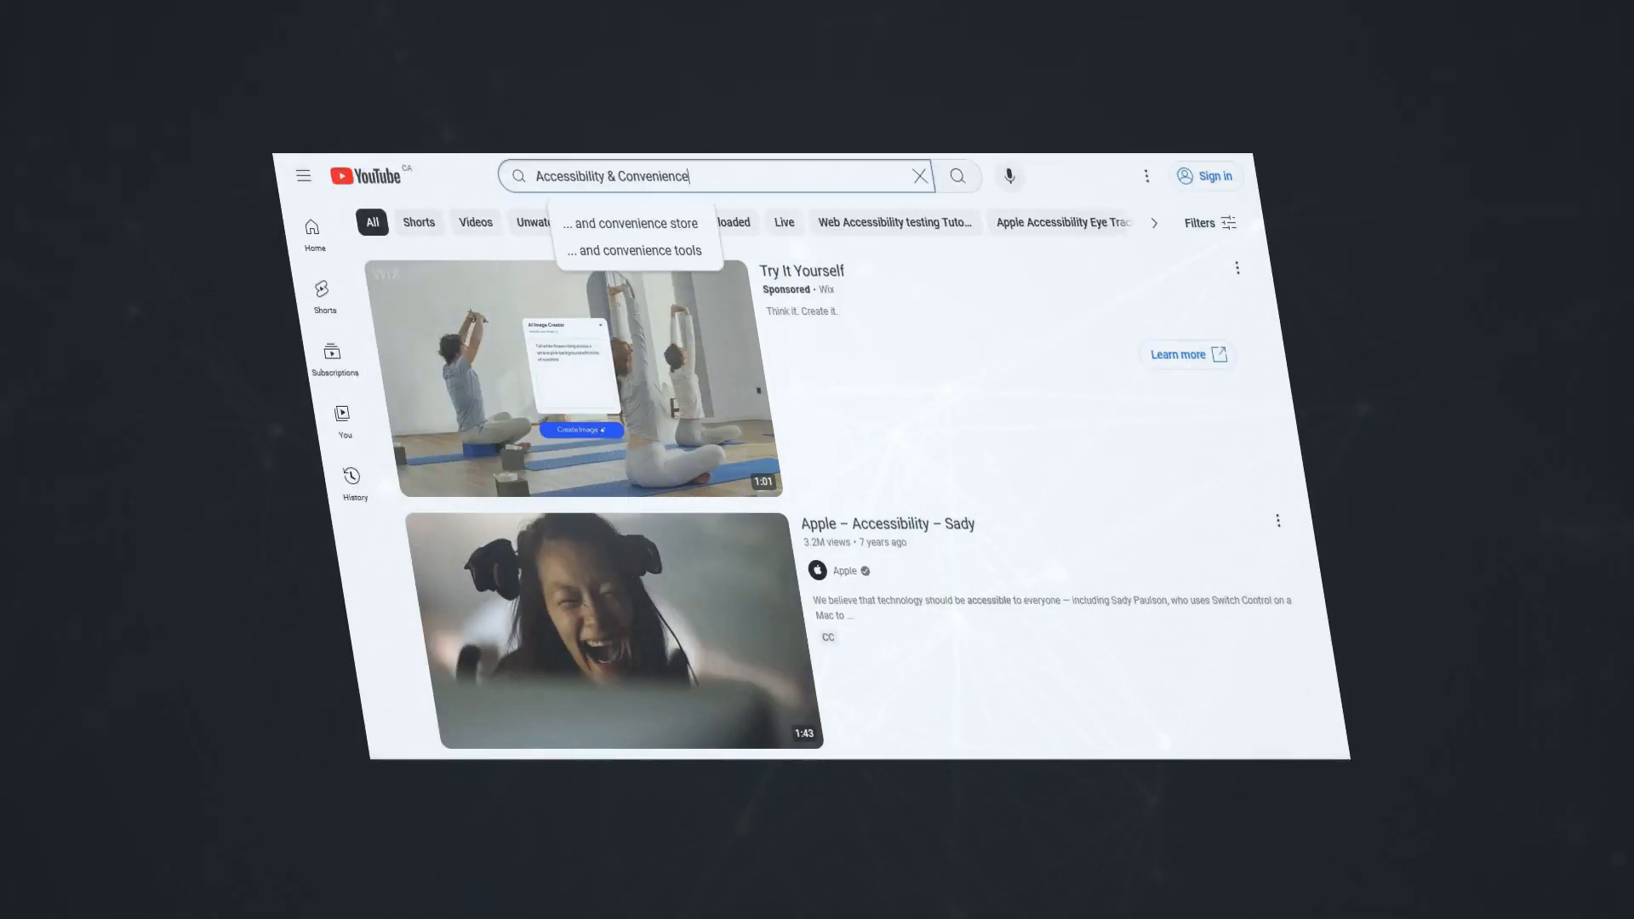
scroll(down, 3)
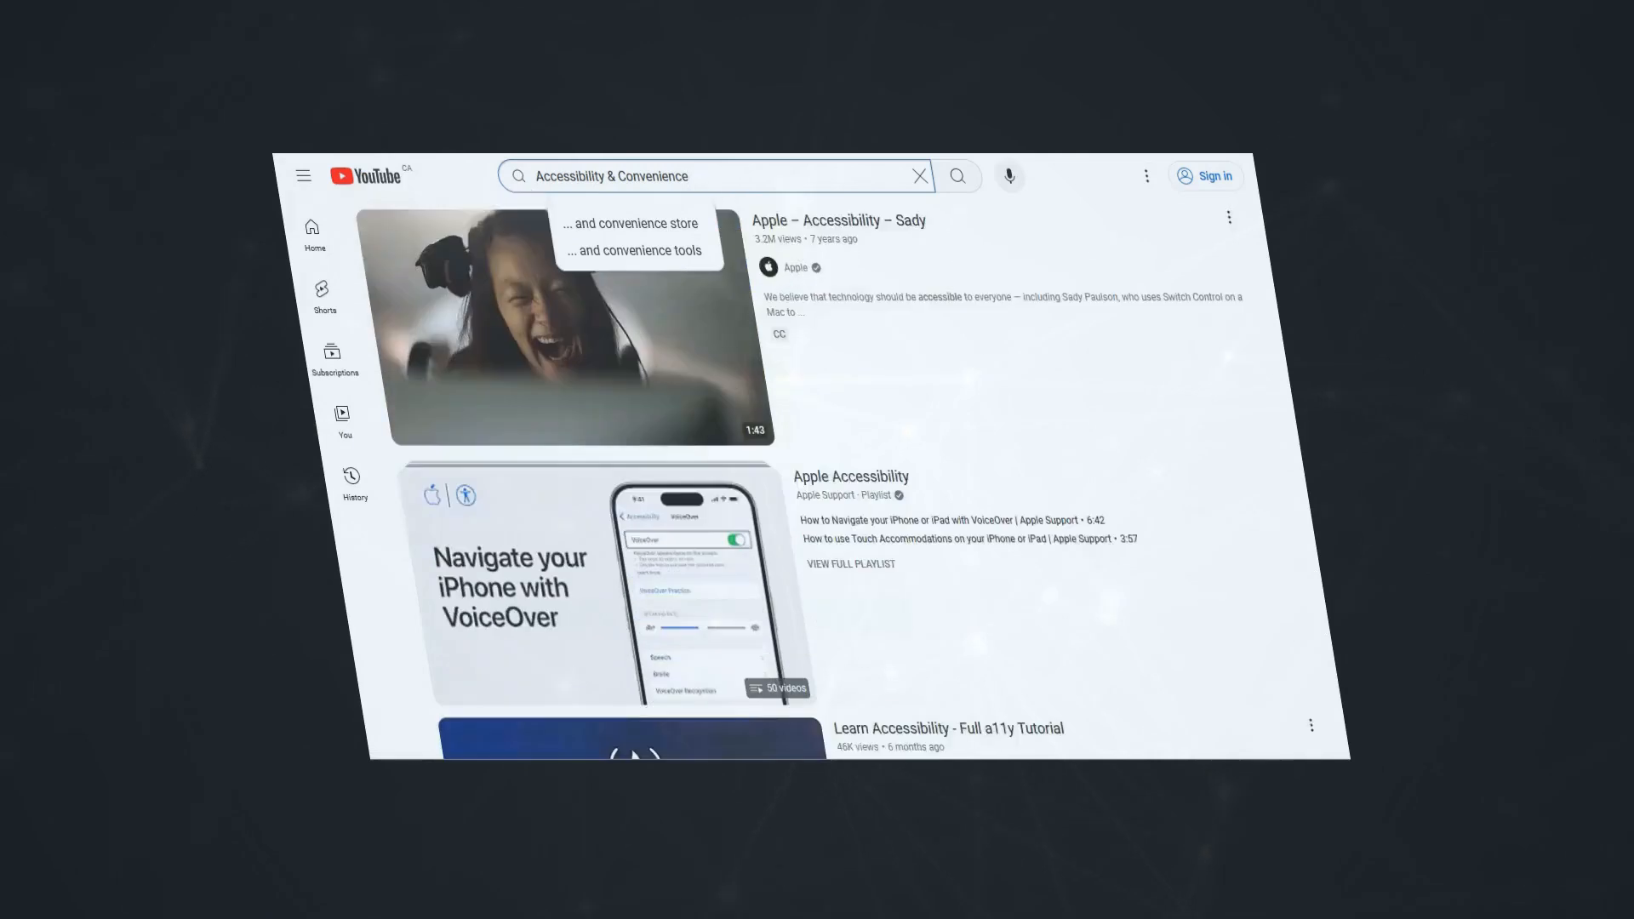
scroll(down, 3)
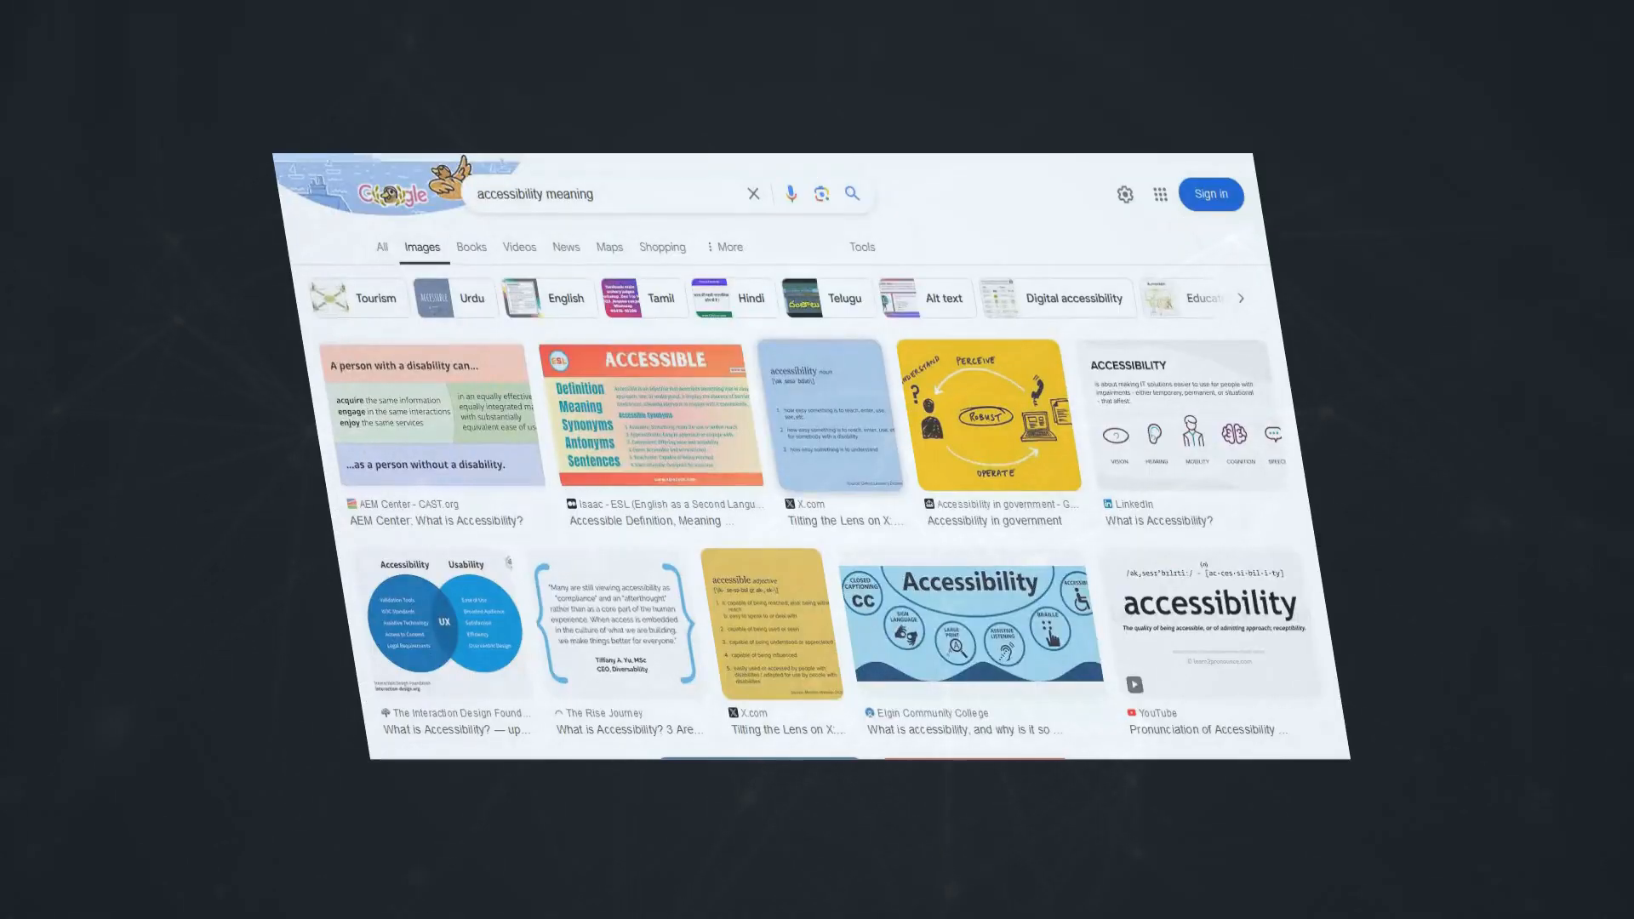
- Scroll through the Google Images results for 'accessibility meaning'
scroll(down, 3)
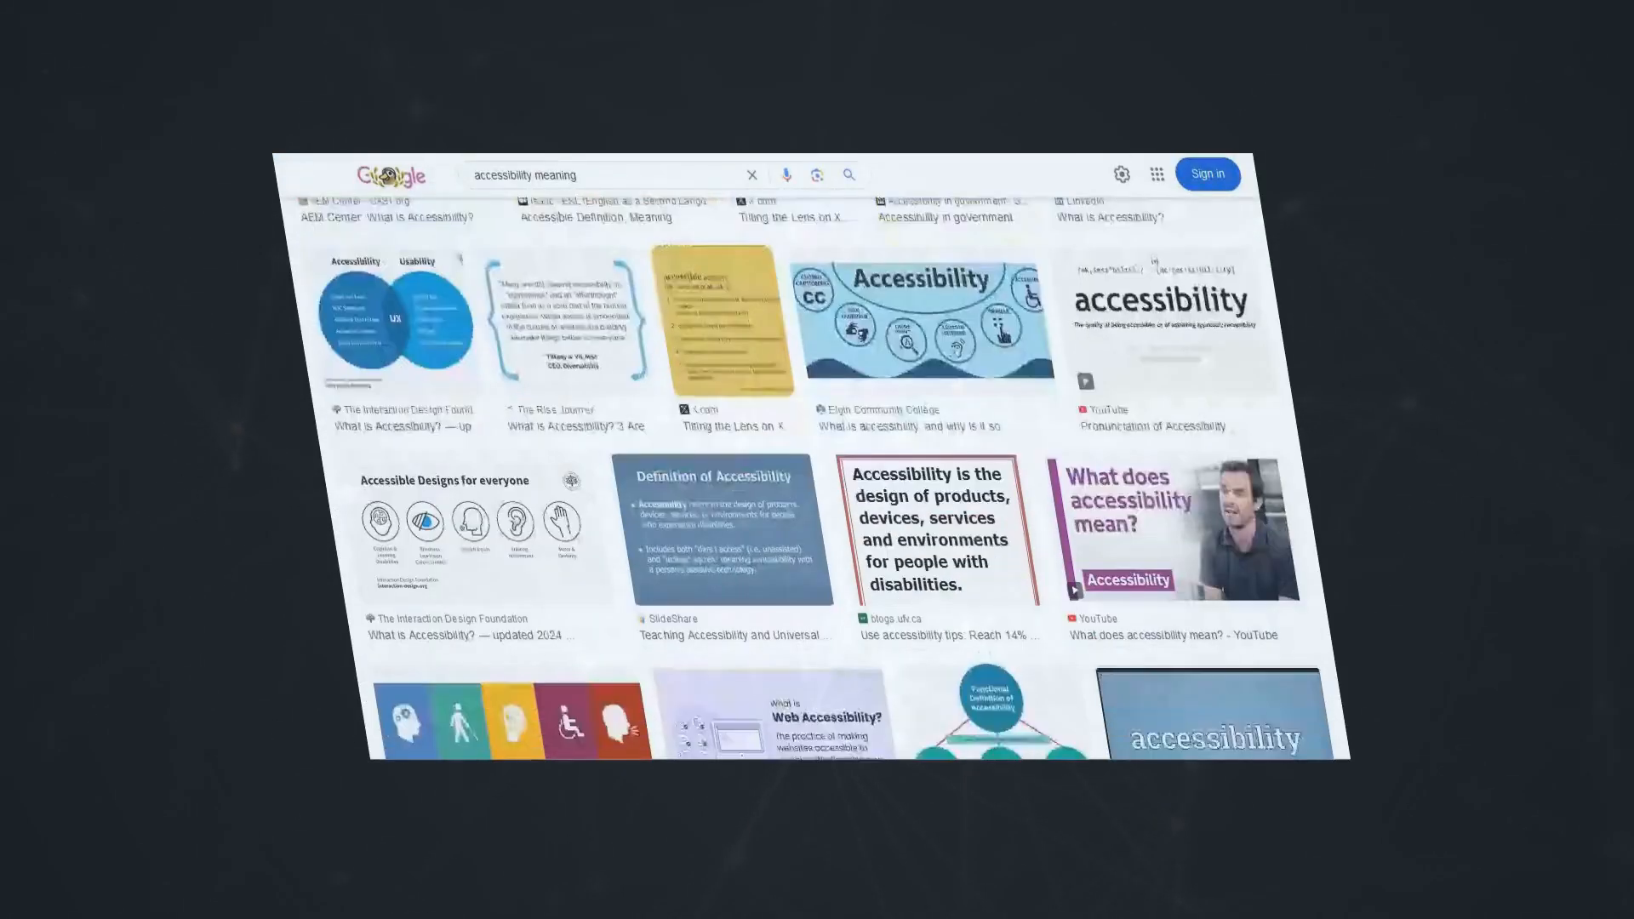
scroll(down, 3)
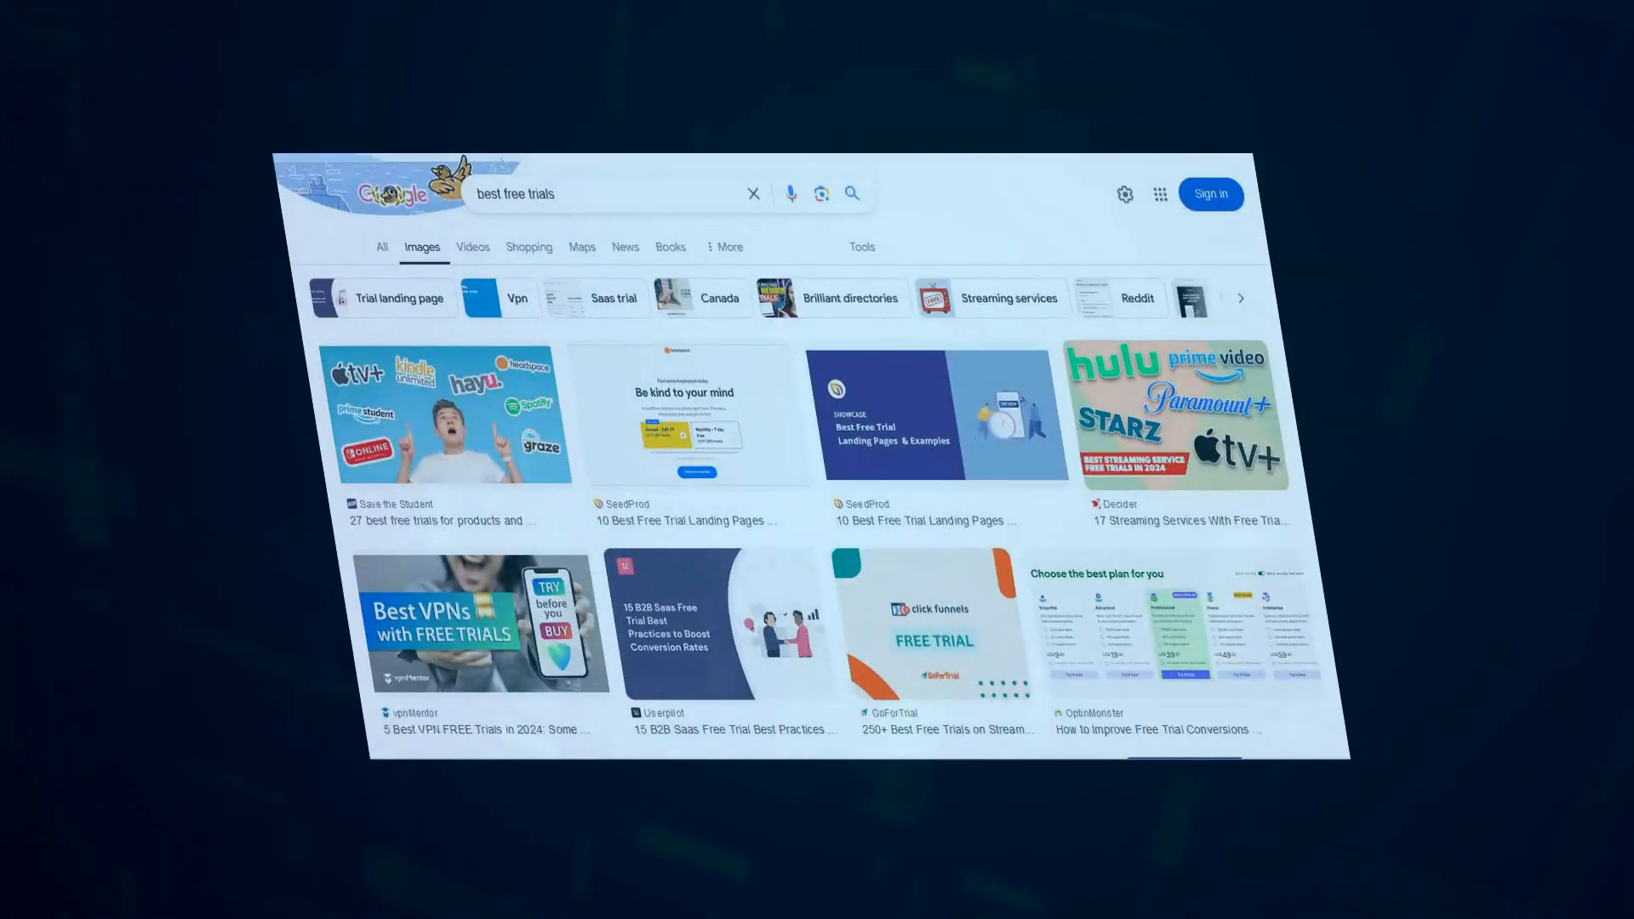
scroll(down, 3)
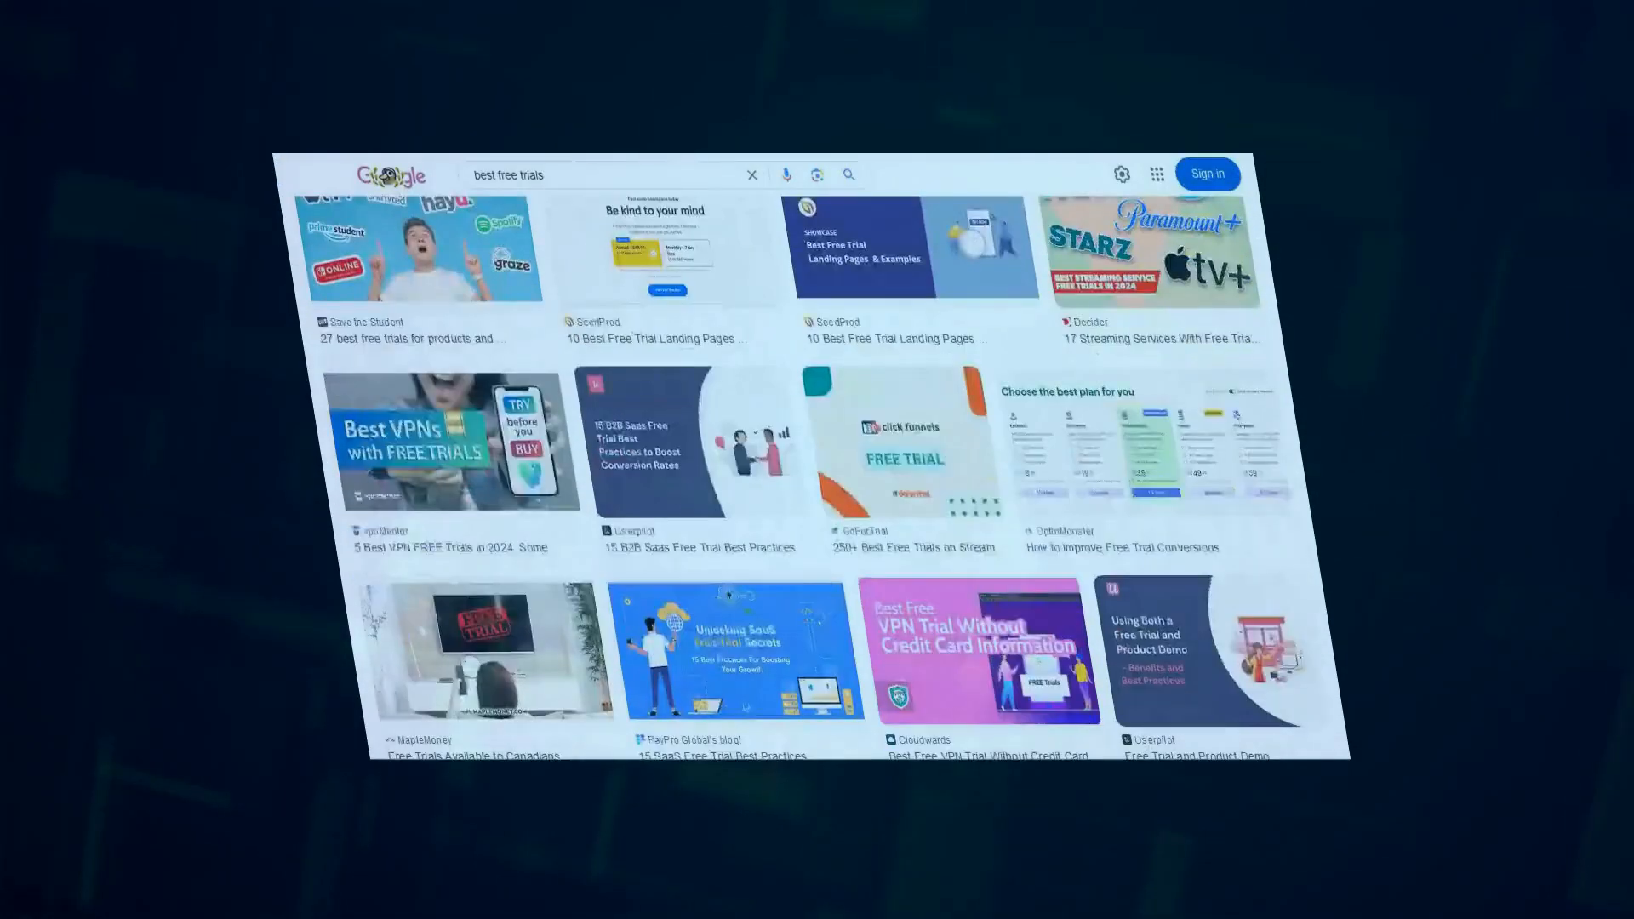
scroll(down, 3)
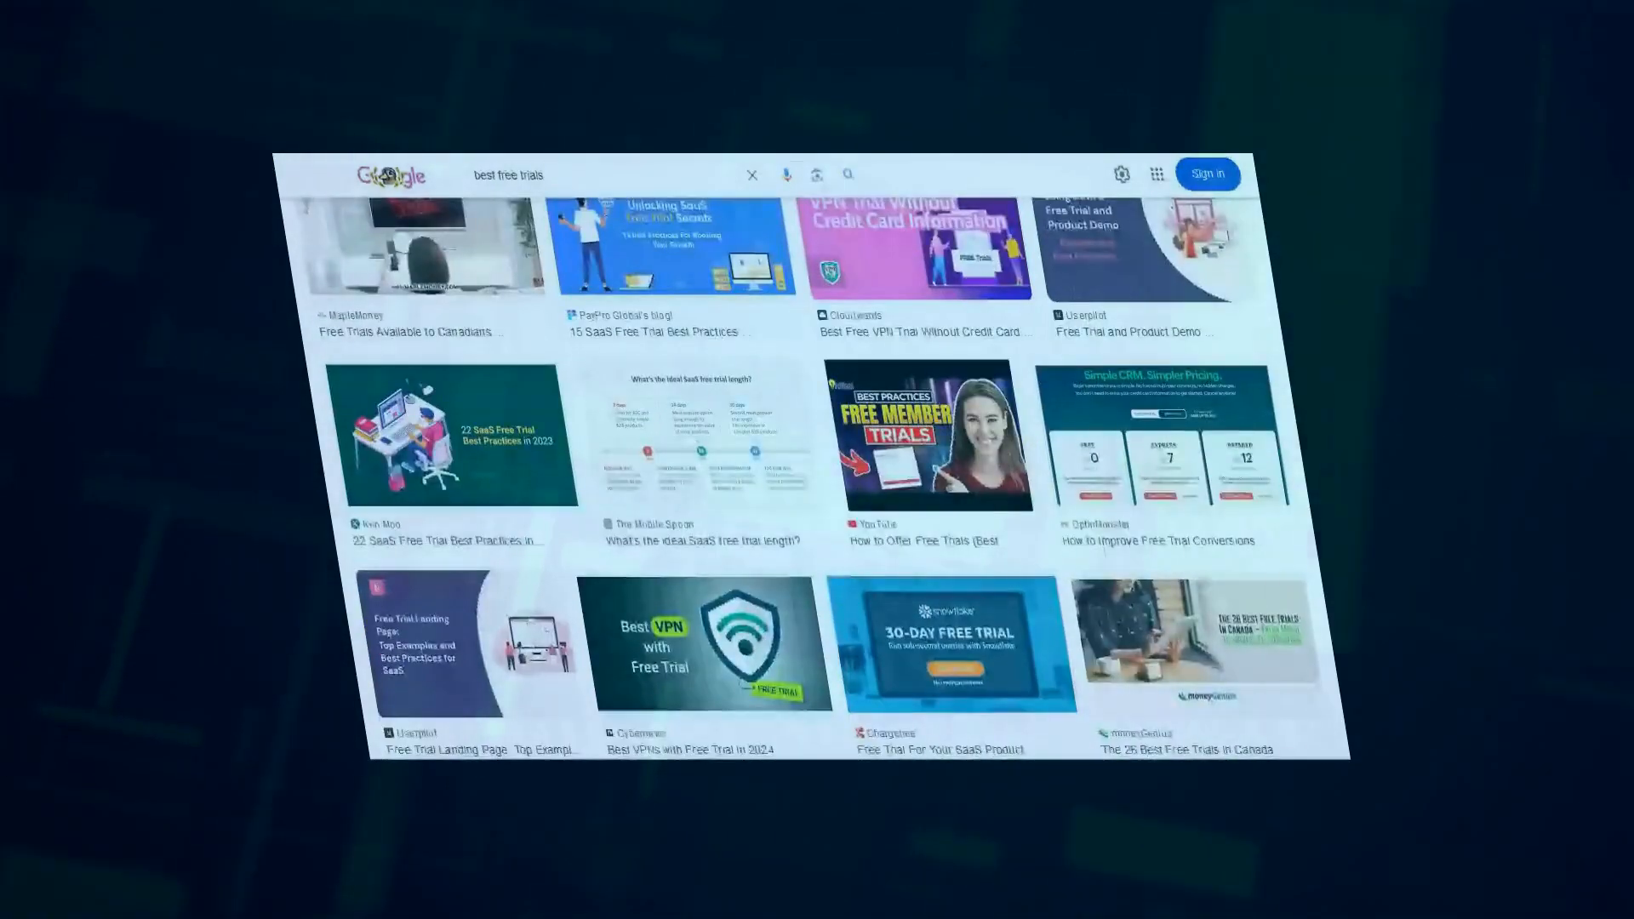